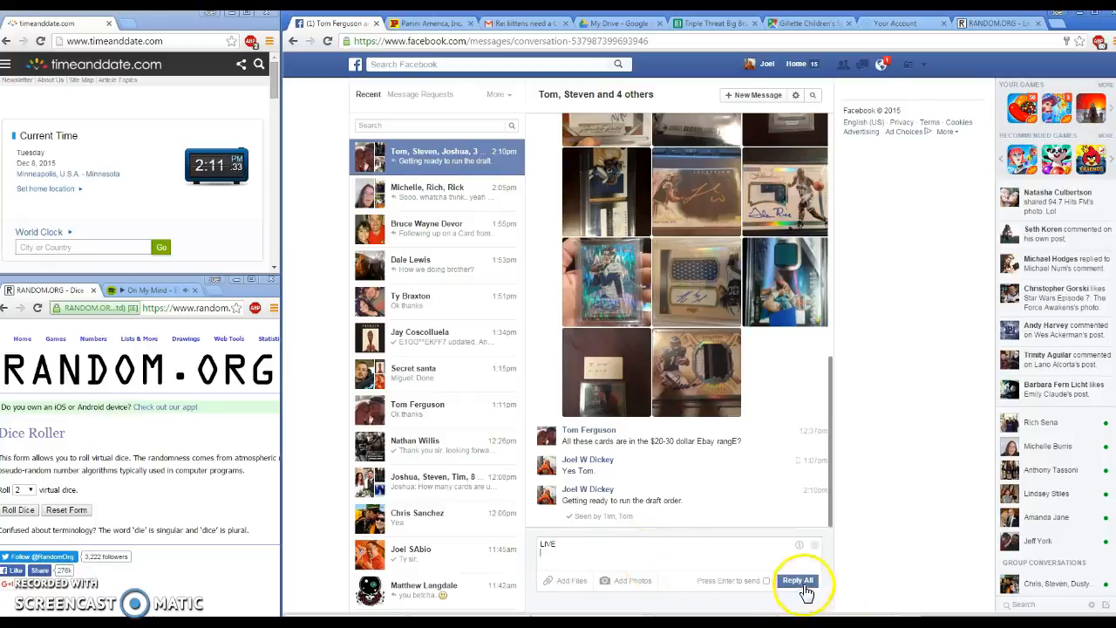
# Step: Send the LIVE message to the group conversation with Tom, Steven and others
pyautogui.click(797, 579)
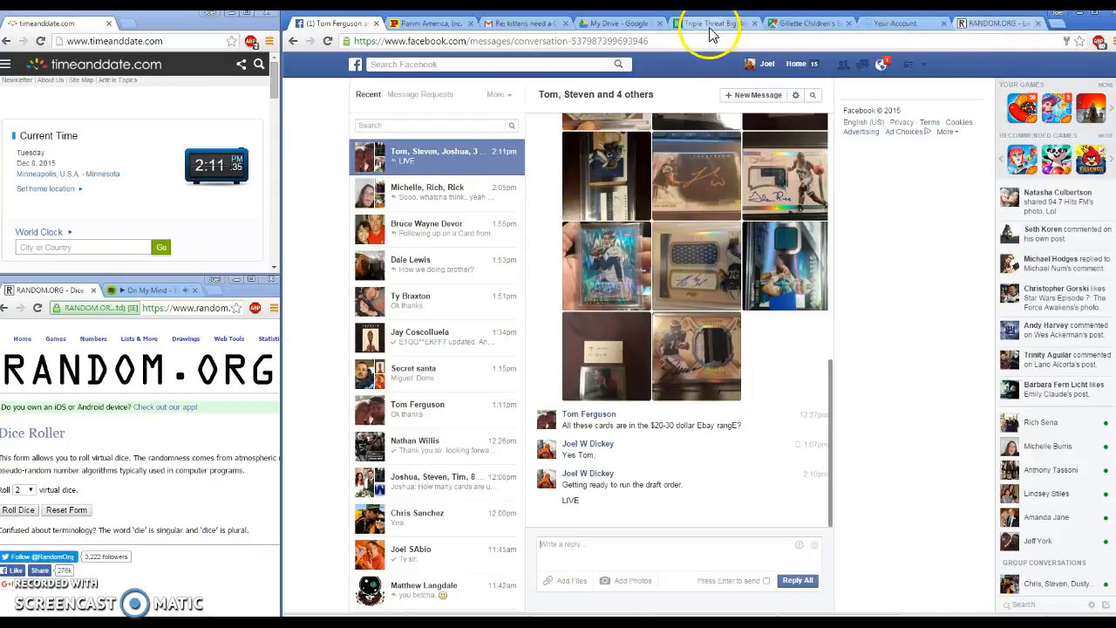
# Step: Copy the nine names under Winners from the Triple Threat Big Board sheet
pyautogui.click(712, 22)
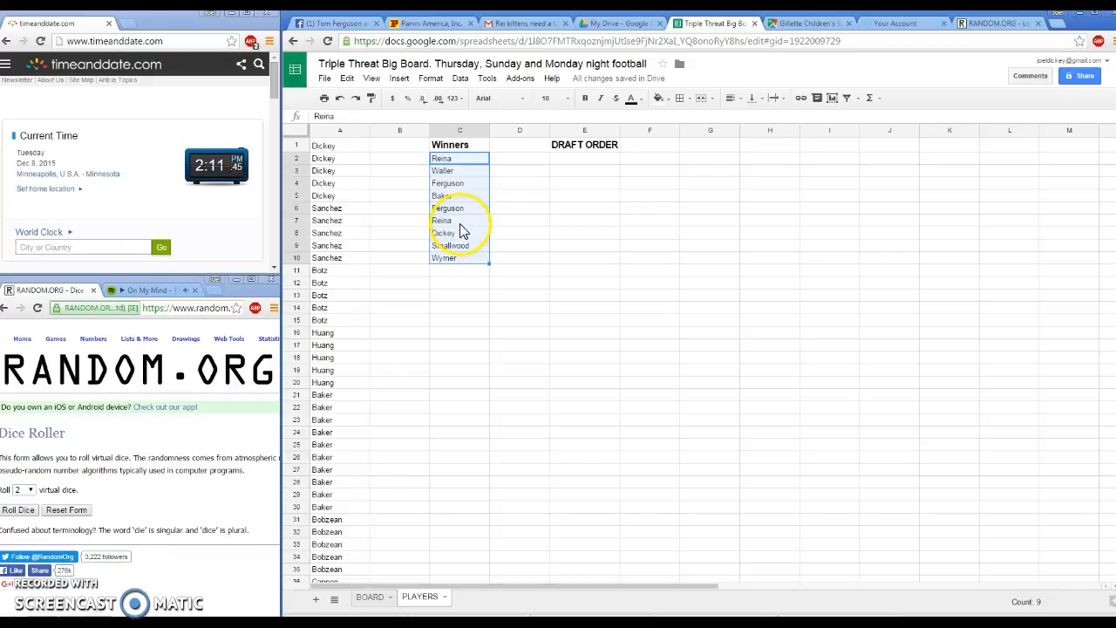
pyautogui.rightClick(469, 244)
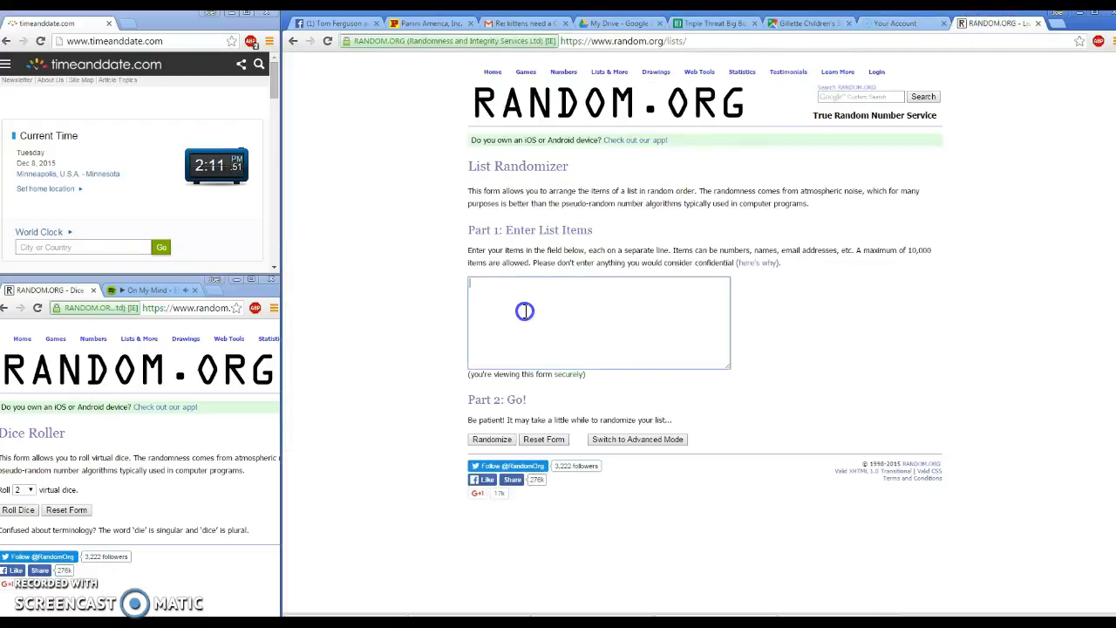
# Step: Enter the nine winner names into the List Randomizer and roll two dice
pyautogui.write('Reina')
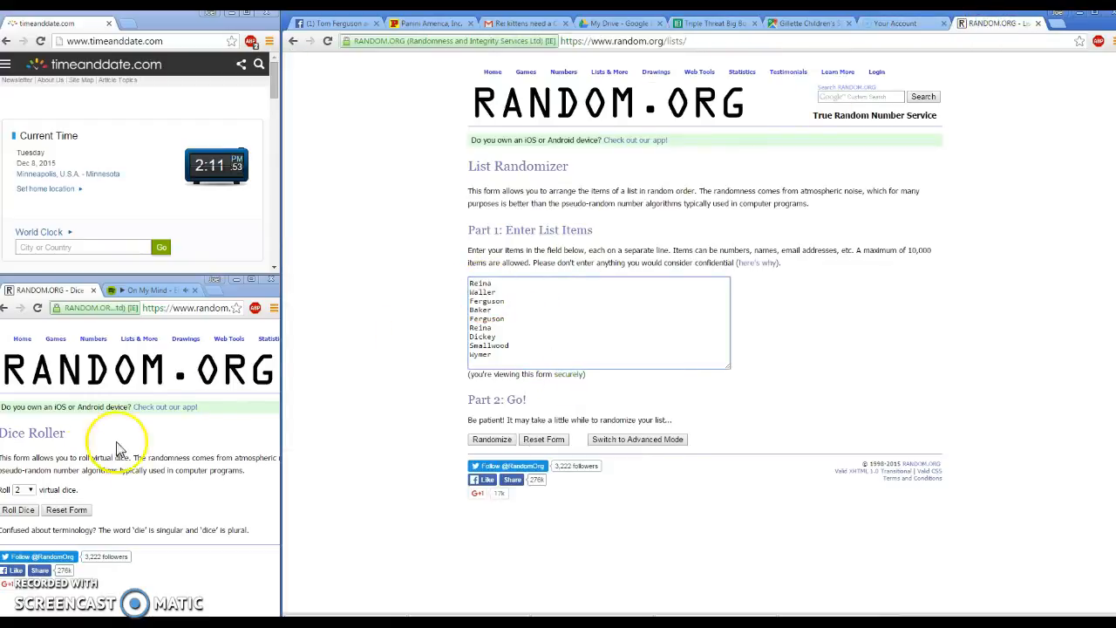
pyautogui.click(18, 509)
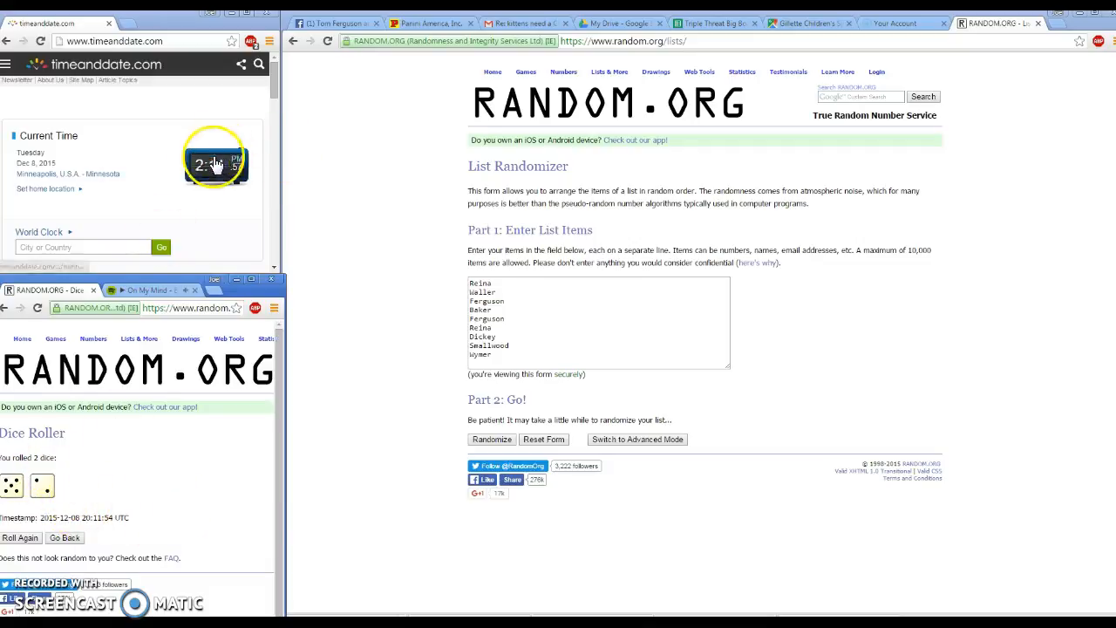
pyautogui.click(492, 440)
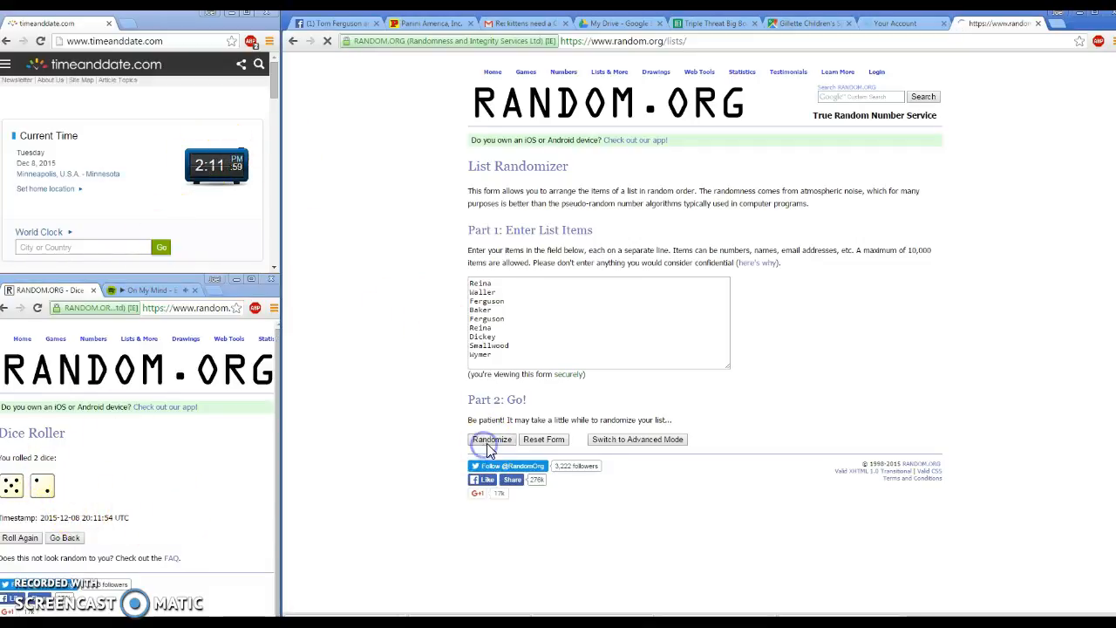
# Step: Shuffle the winners list repeatedly and keep the final order beginning Reina, Waller, Smallwood
pyautogui.click(492, 439)
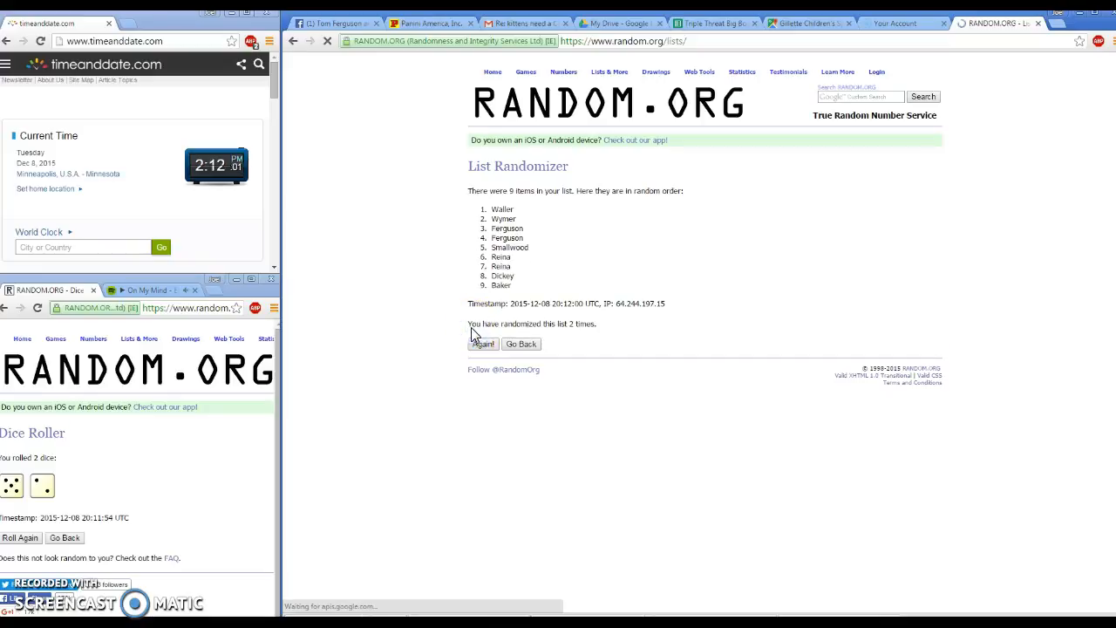
pyautogui.click(483, 342)
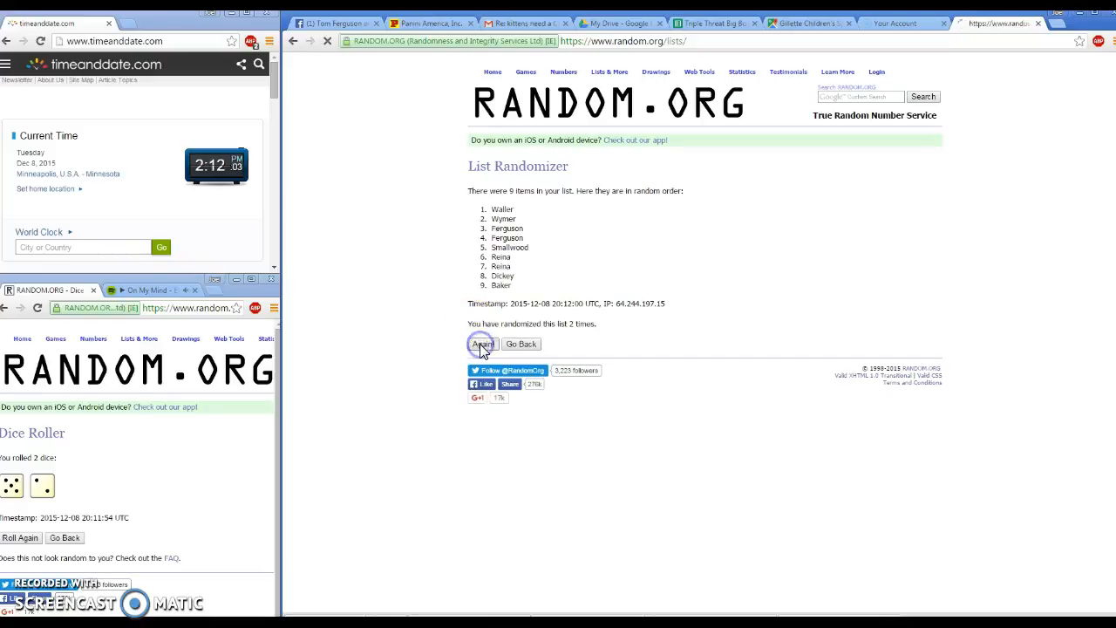
pyautogui.click(481, 343)
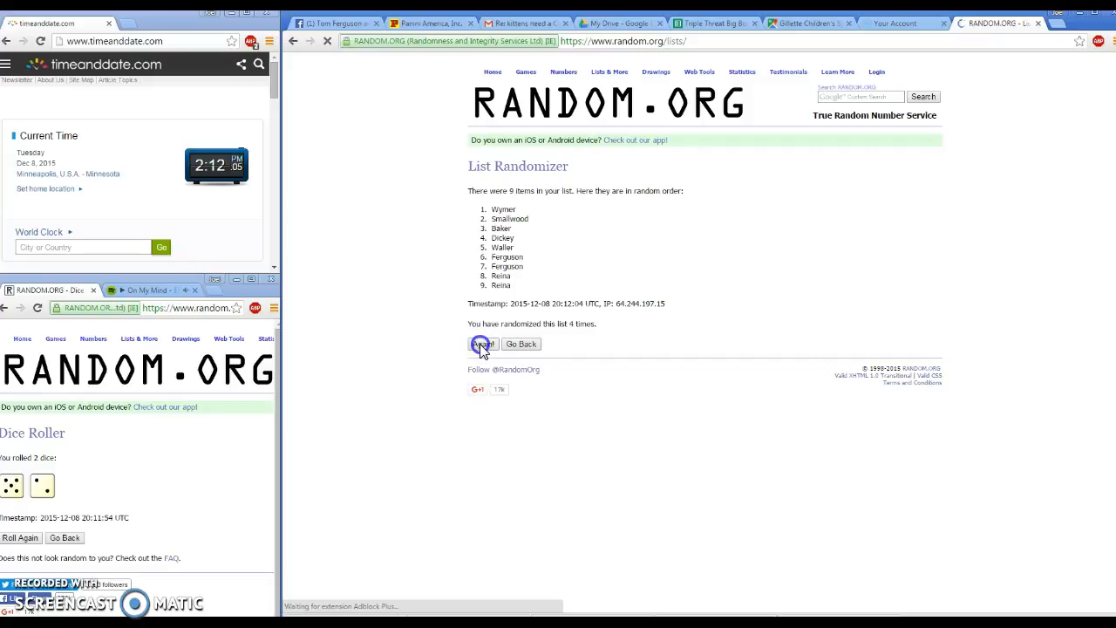
pyautogui.click(481, 344)
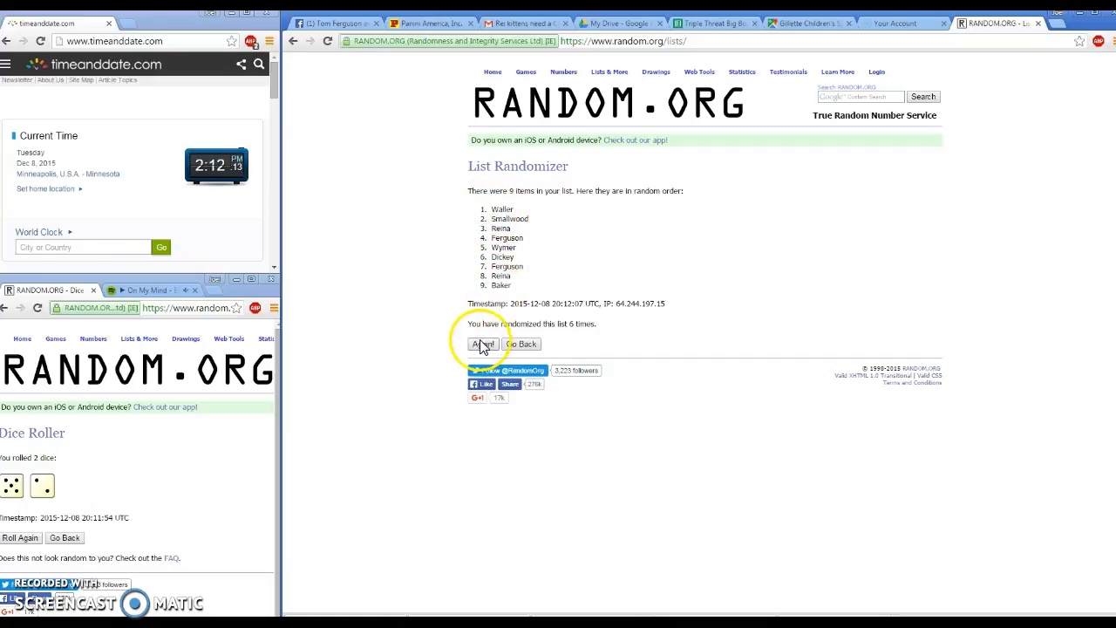
pyautogui.click(484, 343)
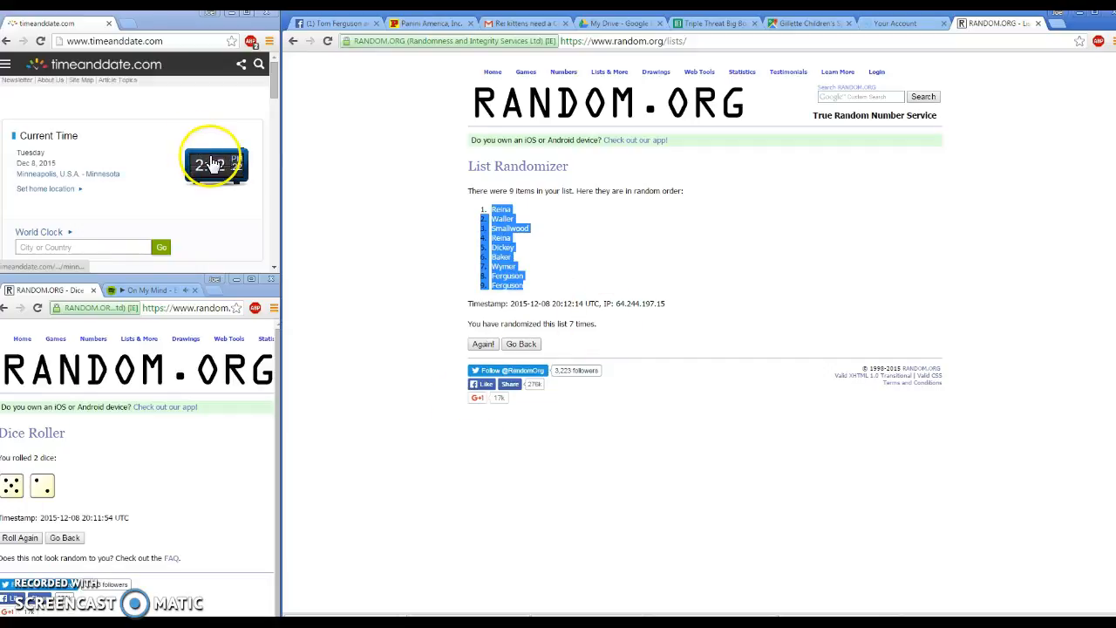
pyautogui.click(715, 22)
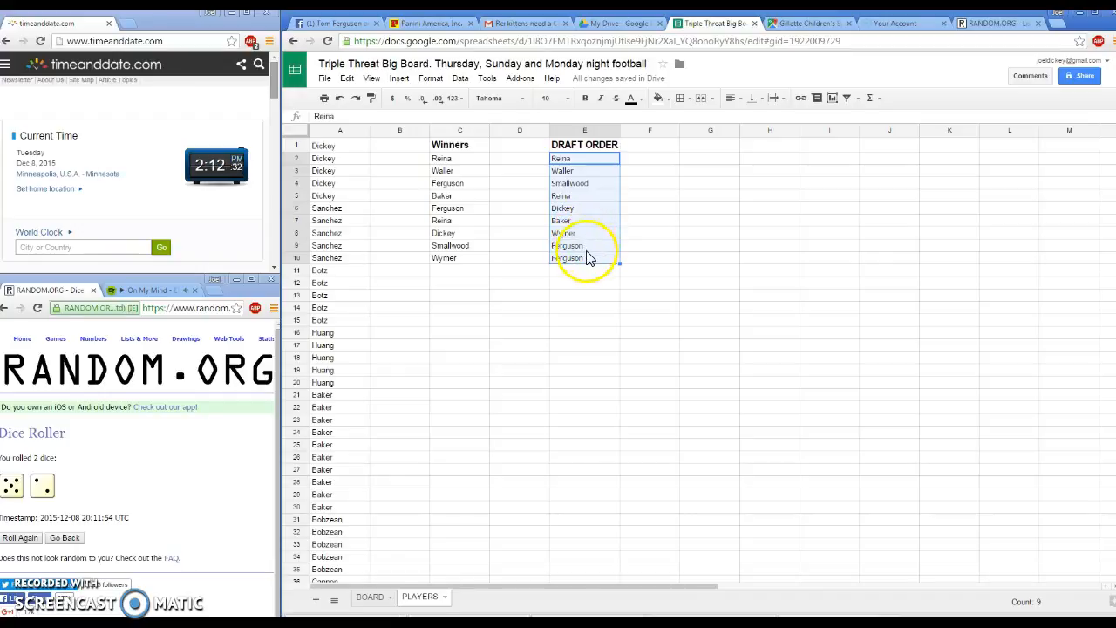
pyautogui.moveTo(596, 286)
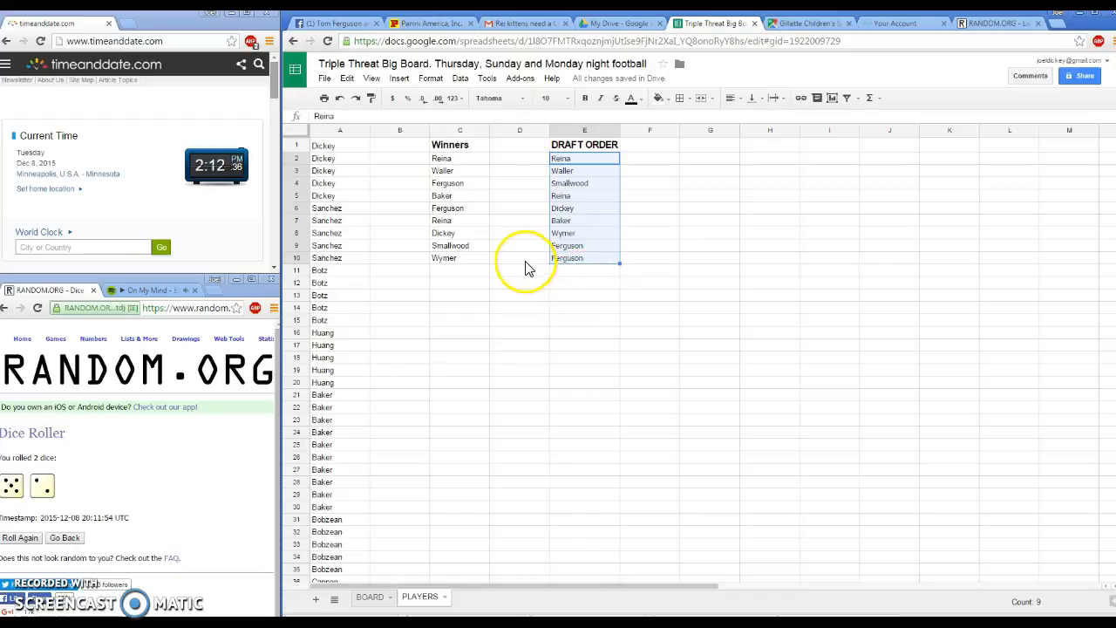
pyautogui.moveTo(380, 35)
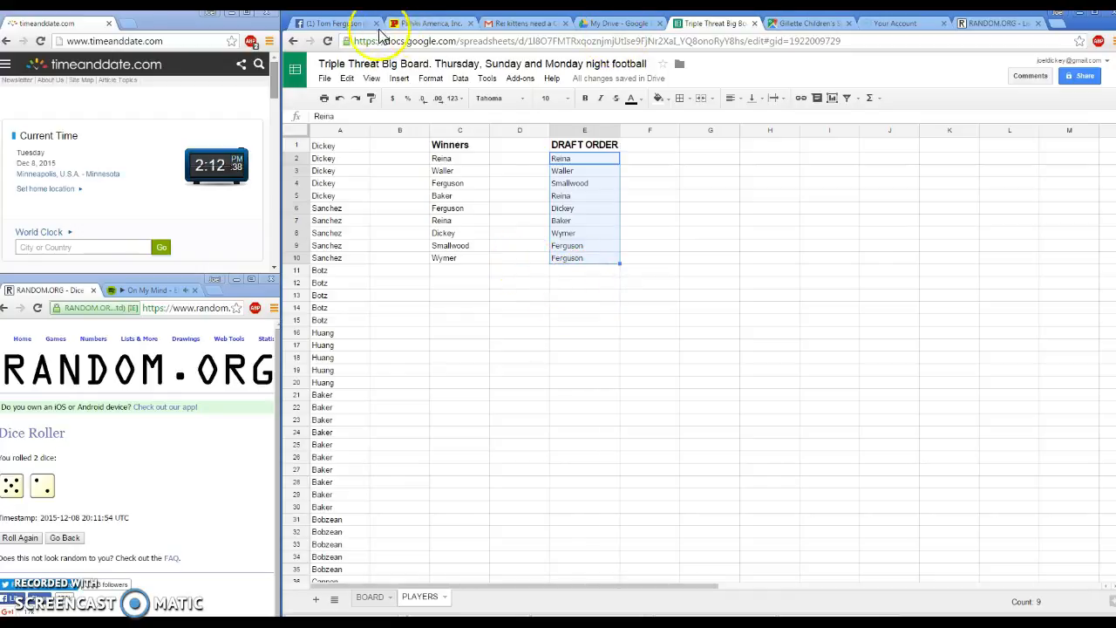
# Step: Reply DONE in the Messenger group conversation after filling the DRAFT ORDER column
pyautogui.click(335, 24)
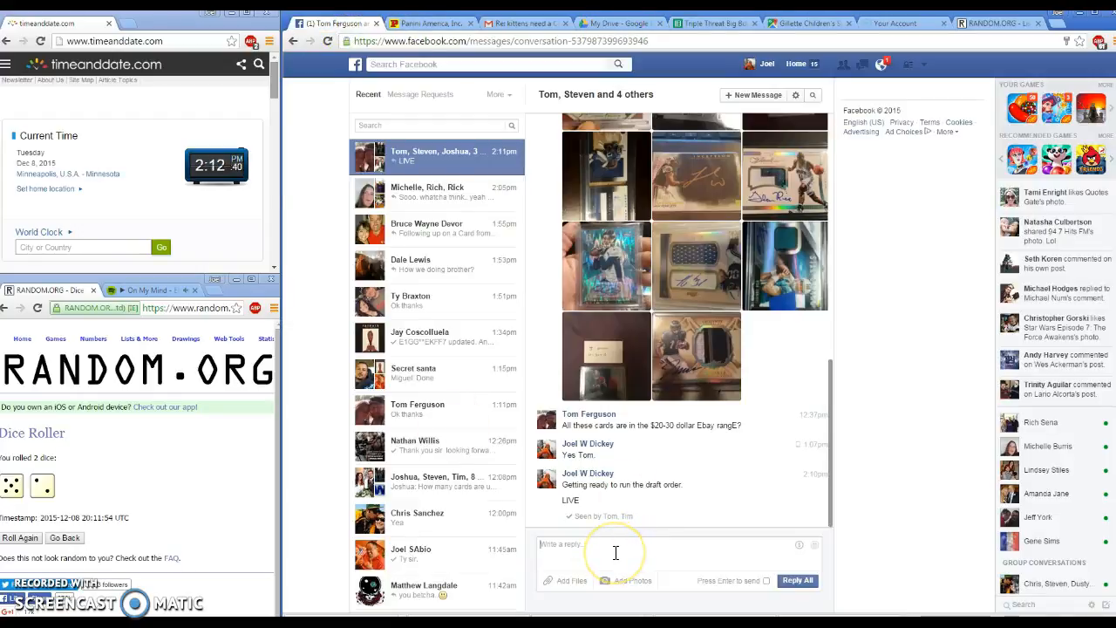
pyautogui.write('DONE')
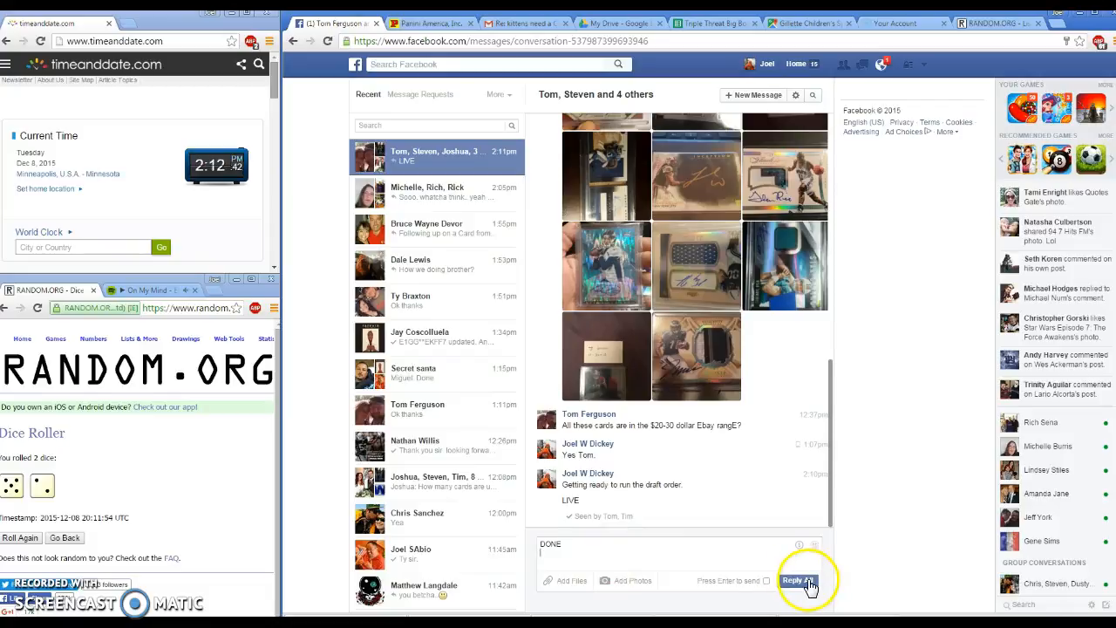